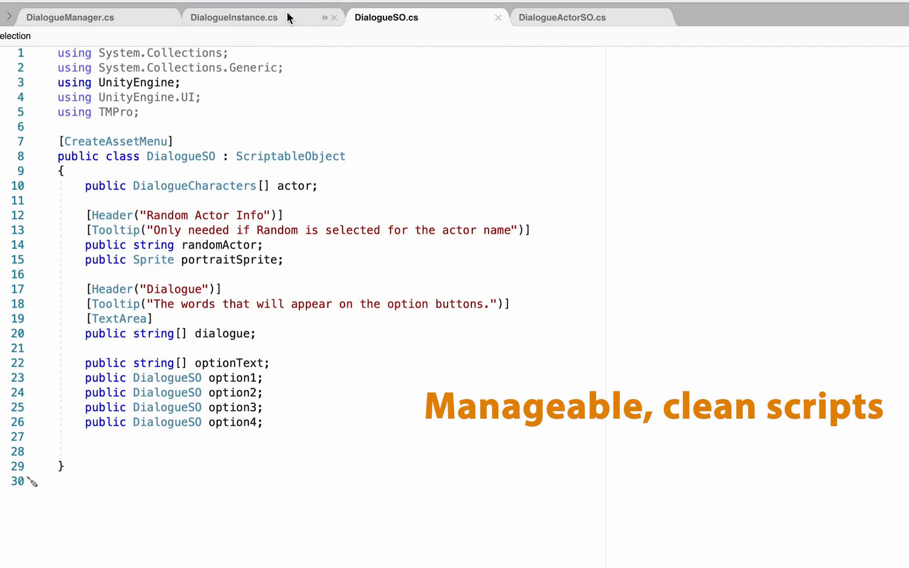
# Switch the code editor from the DialogueSO script to DialogueInstance.cs
pyautogui.click(233, 17)
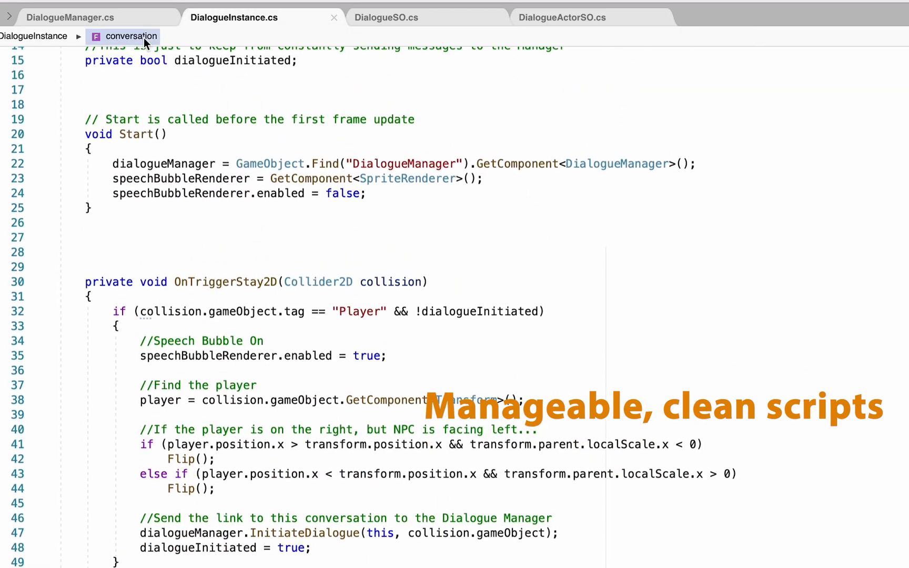
pyautogui.click(69, 17)
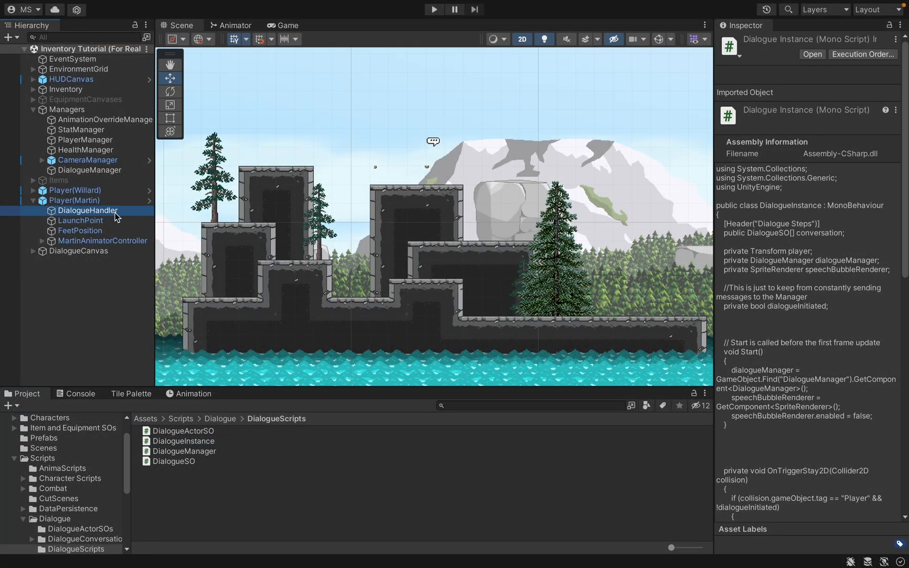
# Inspect DialogueHandler's Dialogue Instance component and its Test dialogue asset
pyautogui.click(86, 210)
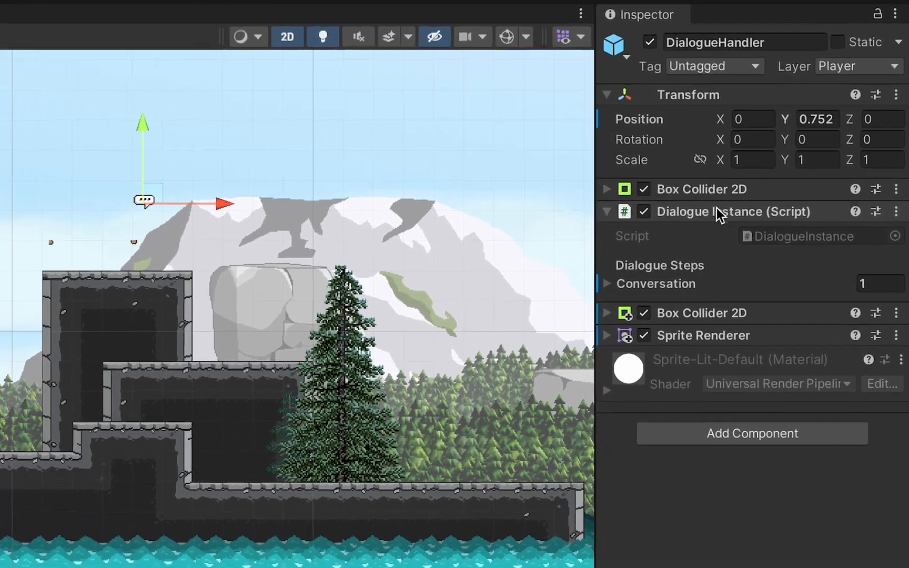
pyautogui.click(607, 283)
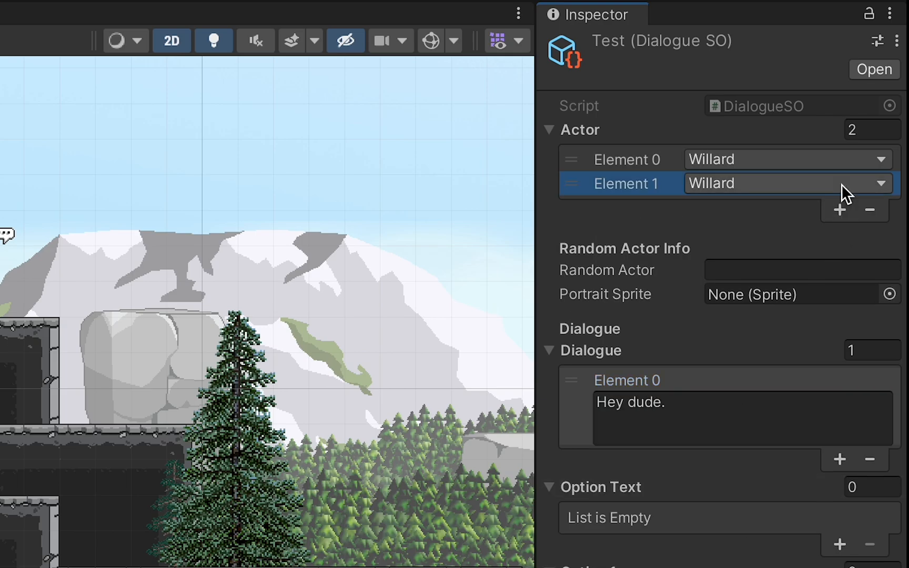
# Enter the third dialogue line "What's 2 + 2 ?" in the Test dialogue
pyautogui.write("What's")
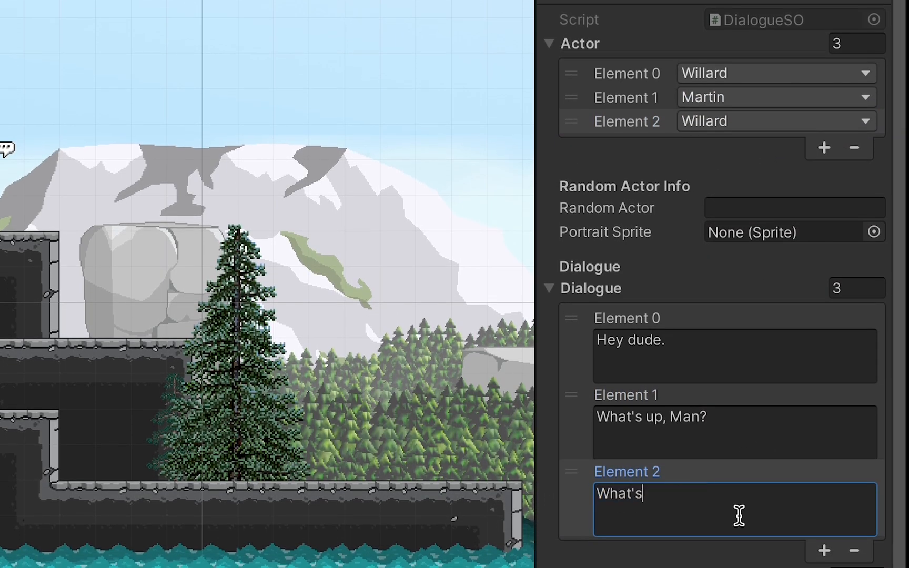
pyautogui.write('2 + 2 ?')
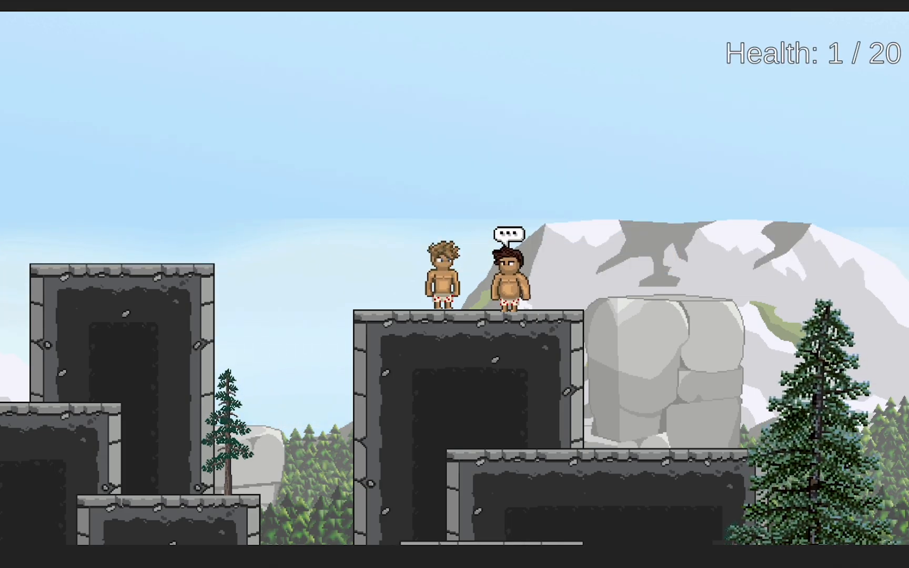
pyautogui.write("What's 2 + 2 ?")
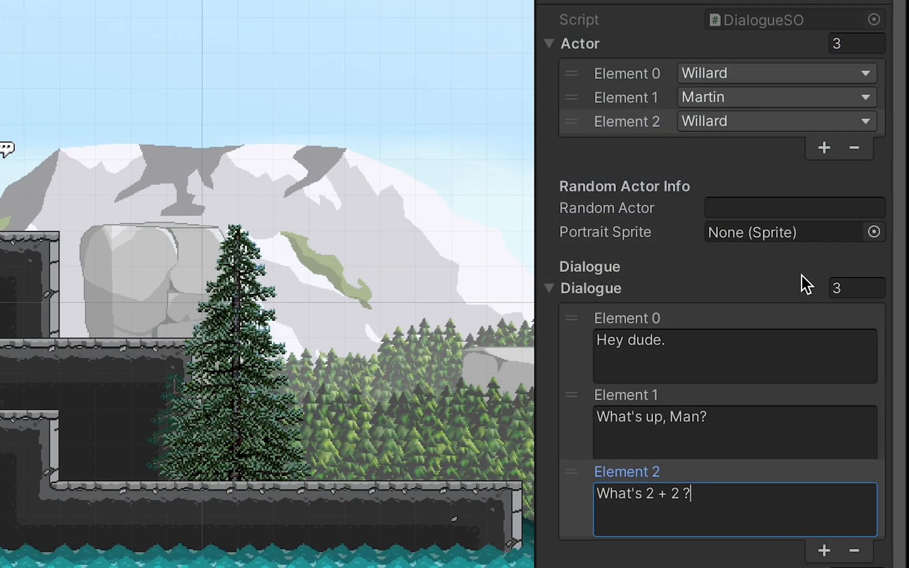
# Add actor Element 3 to the Test dialogue and set it to Willard
pyautogui.click(823, 147)
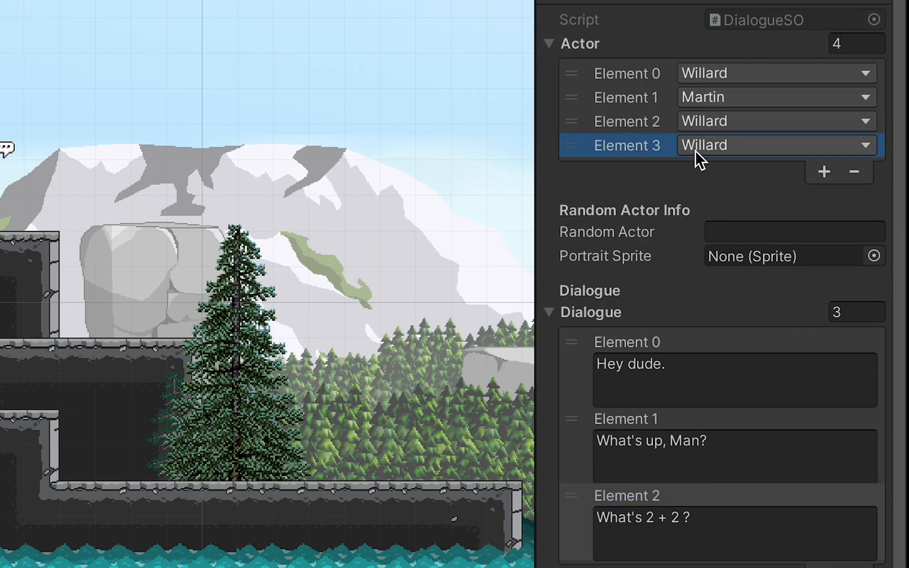
pyautogui.click(773, 145)
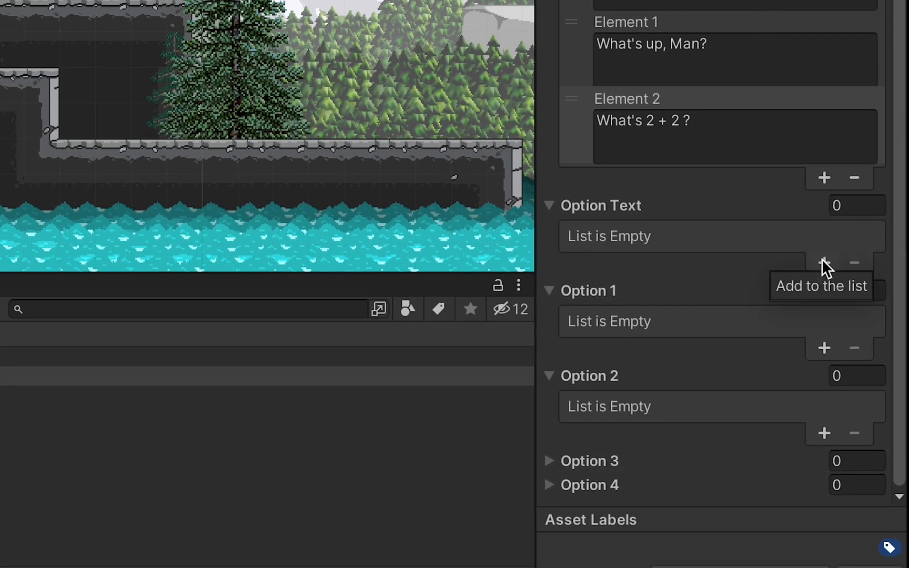
# Add Option Text answers "2 + 2 = 1" through "2 + 2 = 3"
pyautogui.click(822, 262)
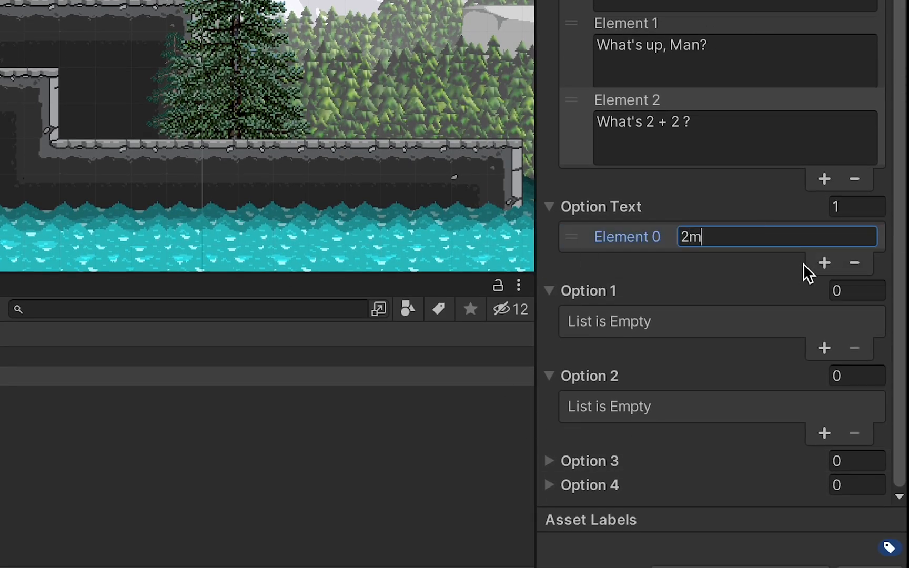
pyautogui.write('2 + 2 = 1')
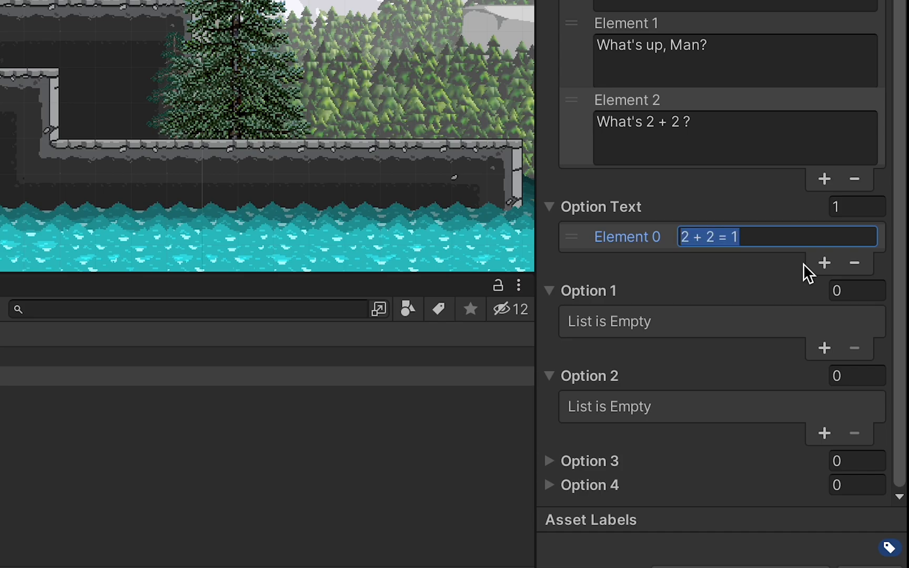
pyautogui.click(823, 262)
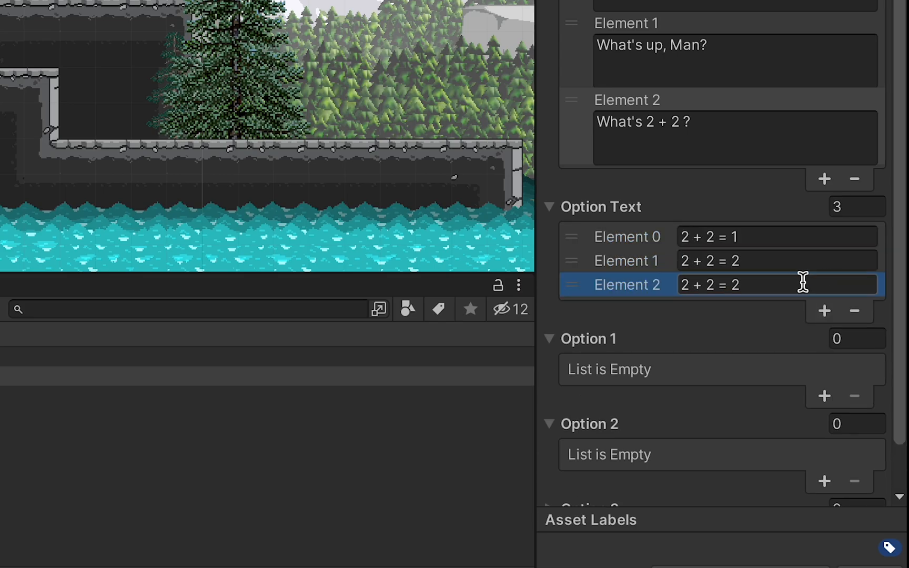
pyautogui.click(823, 311)
pyautogui.write('3')
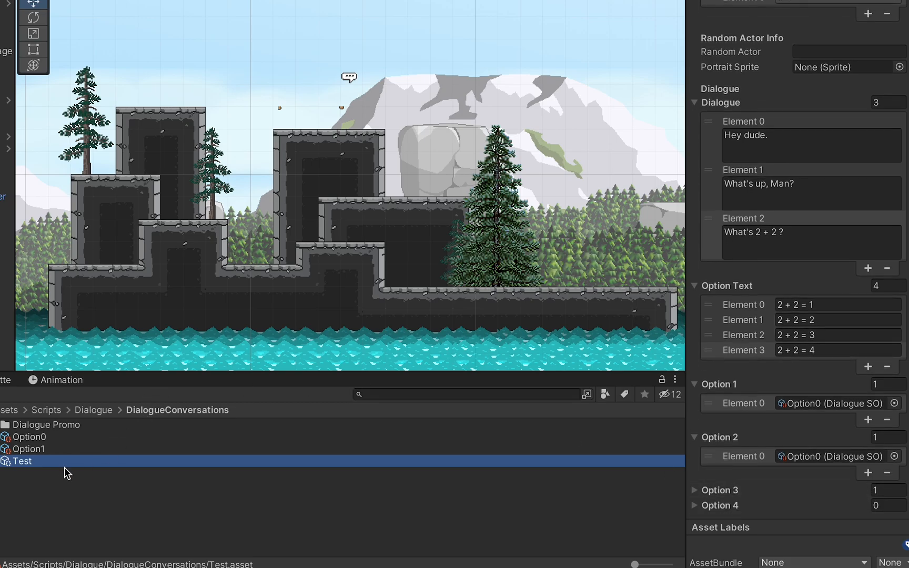
pyautogui.moveTo(720, 513)
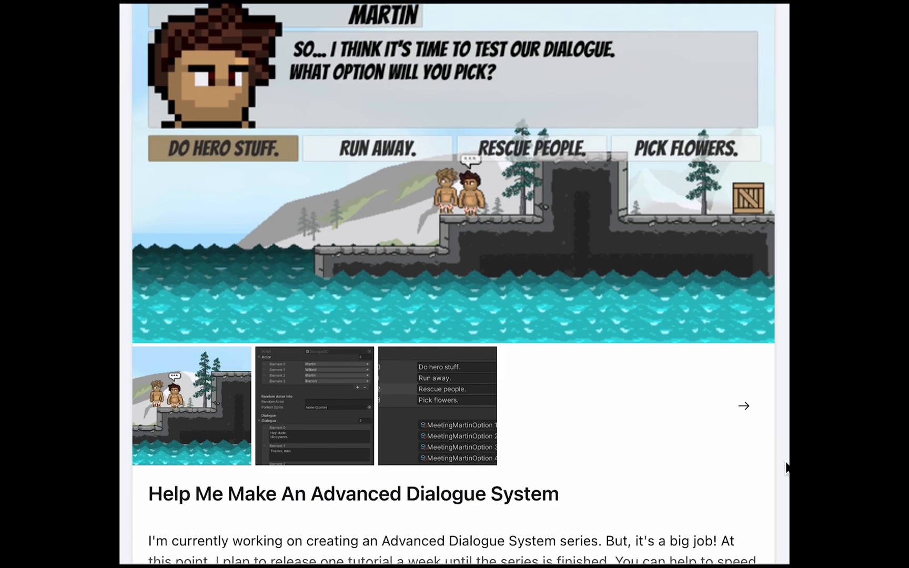
# Scroll down to the Advanced Dialogue System post's description on Patreon
pyautogui.scroll(-3)
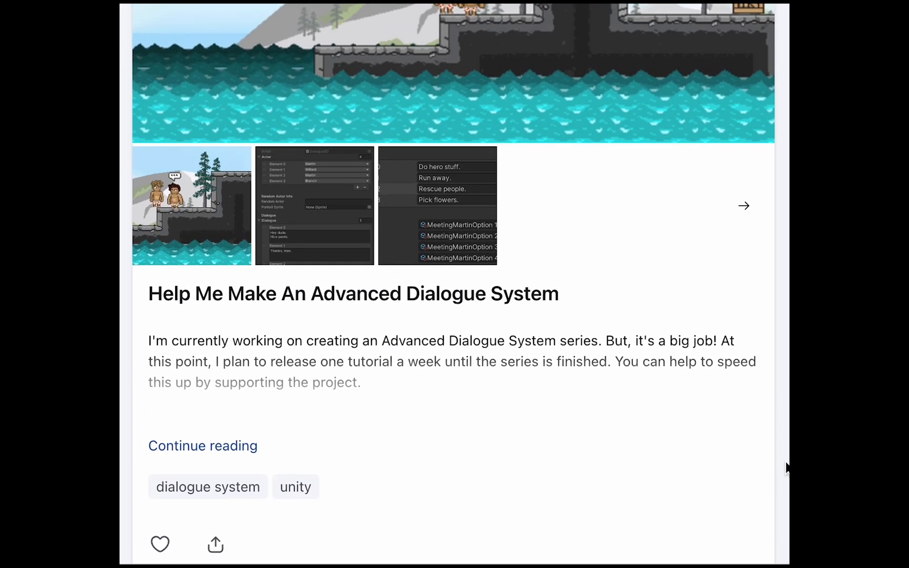